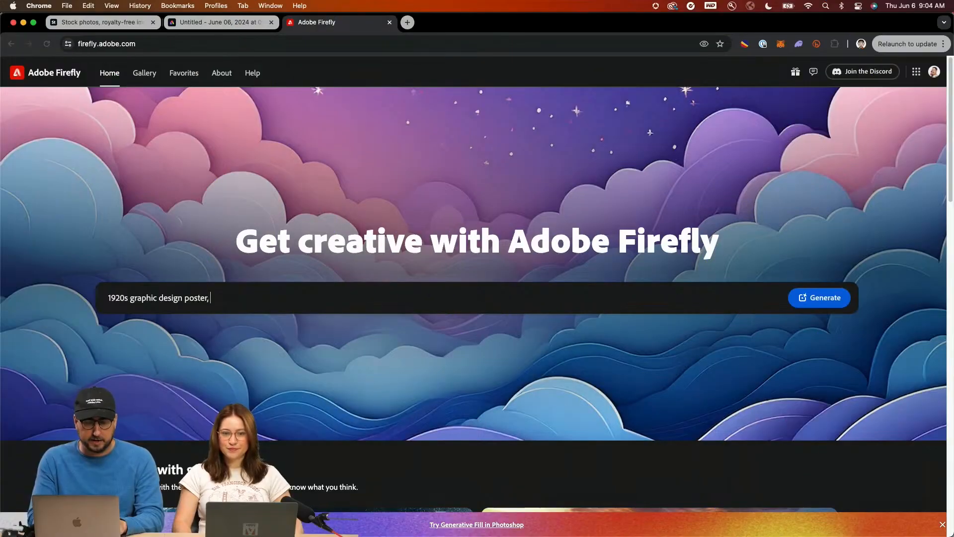
- Generate Firefly images from the prompt '1920s graphic design poster, gold'
{"action": "type", "text": "gold"}
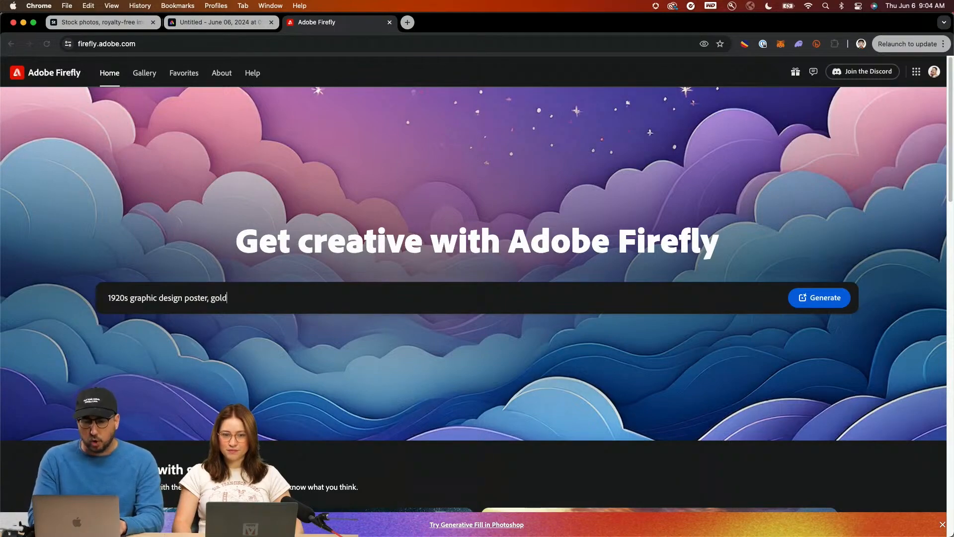
{"action": "left_click", "coordinate": [819, 298]}
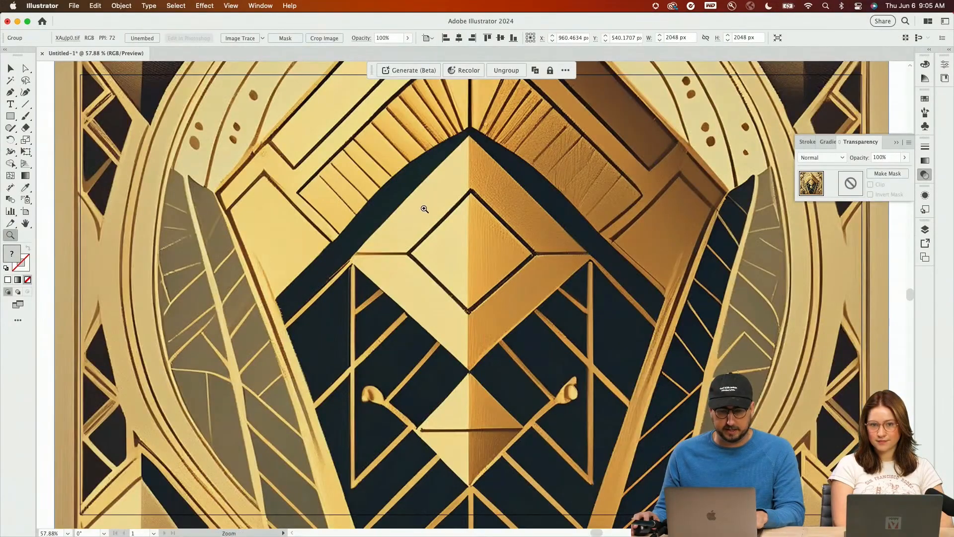
- Open Recolor Artwork for the colour squares and sample colours from the art deco image
{"action": "left_click", "coordinate": [138, 6]}
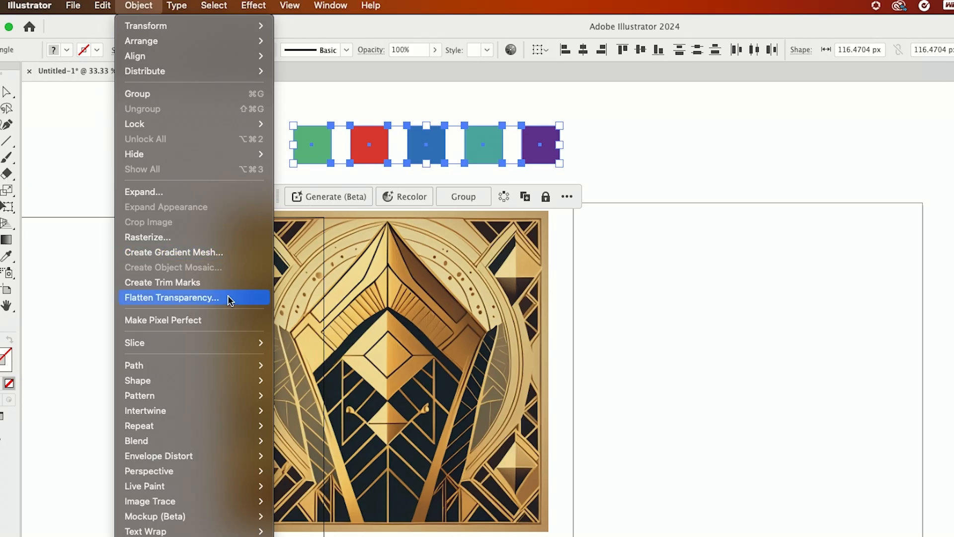
{"action": "left_click", "coordinate": [97, 6]}
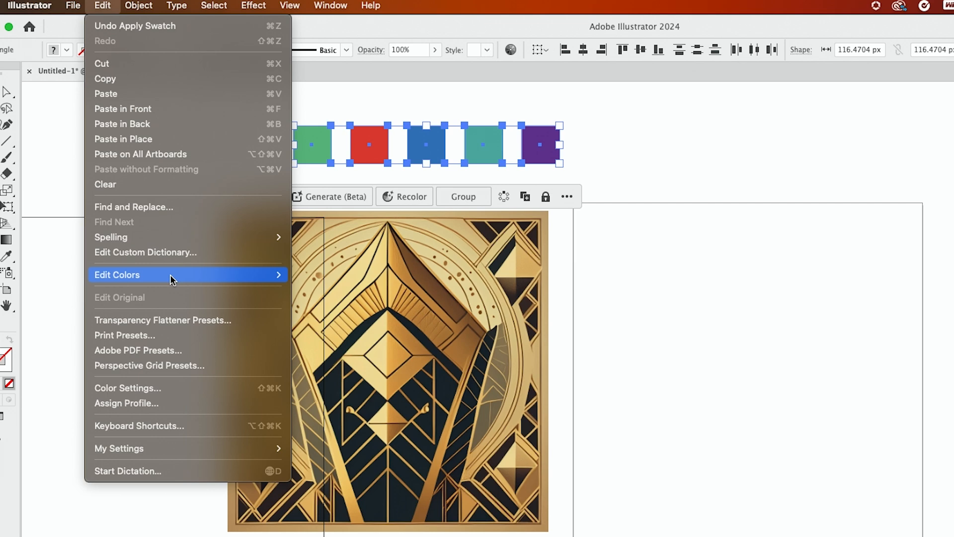
{"action": "left_click", "coordinate": [117, 274]}
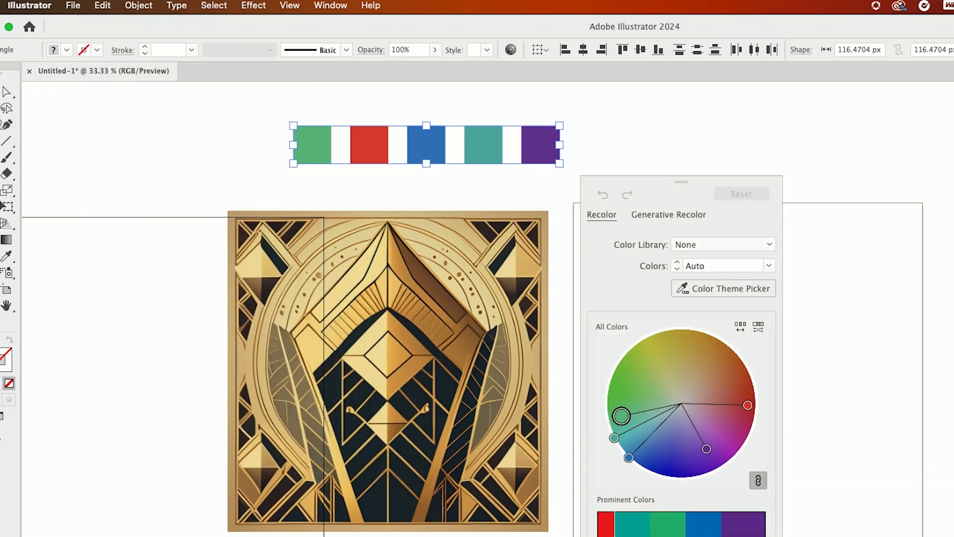
{"action": "left_click", "coordinate": [724, 288]}
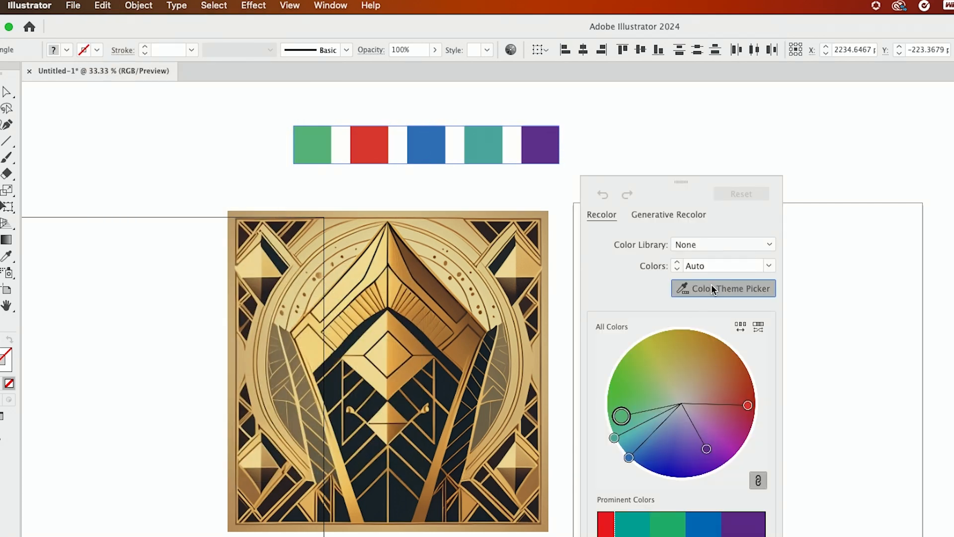
{"action": "left_click", "coordinate": [723, 288]}
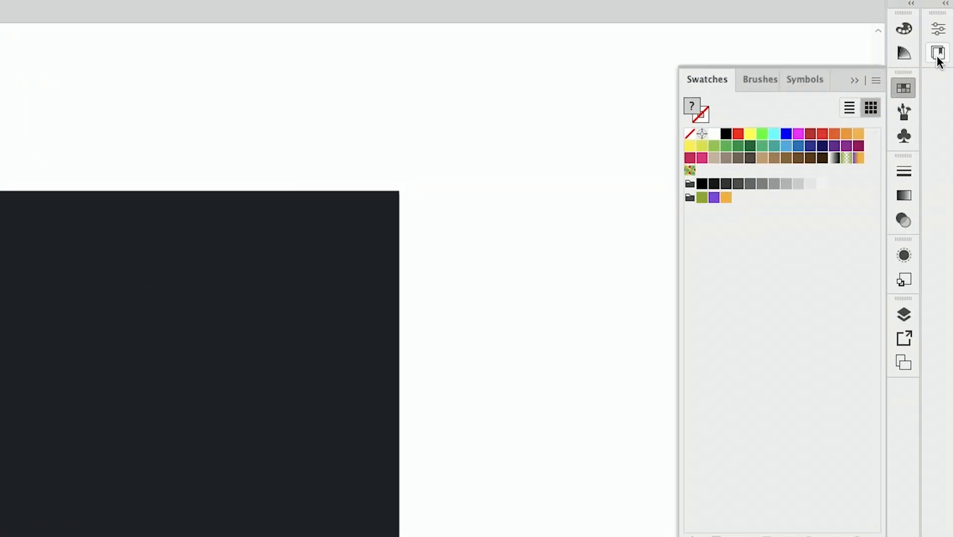
- Add a new library named Fathers Day in the Libraries panel
{"action": "left_click", "coordinate": [930, 51]}
{"action": "type", "text": "Fathe"}
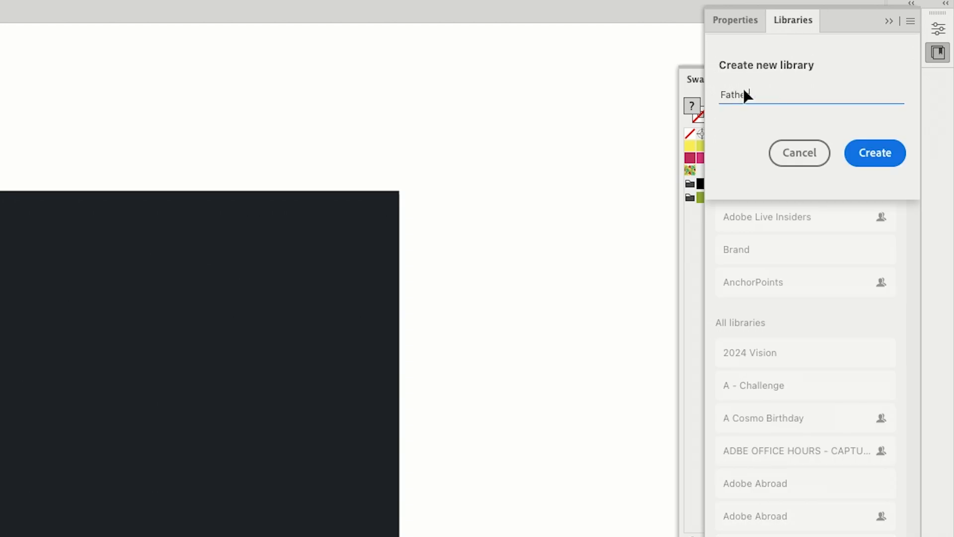
{"action": "left_click", "coordinate": [875, 152]}
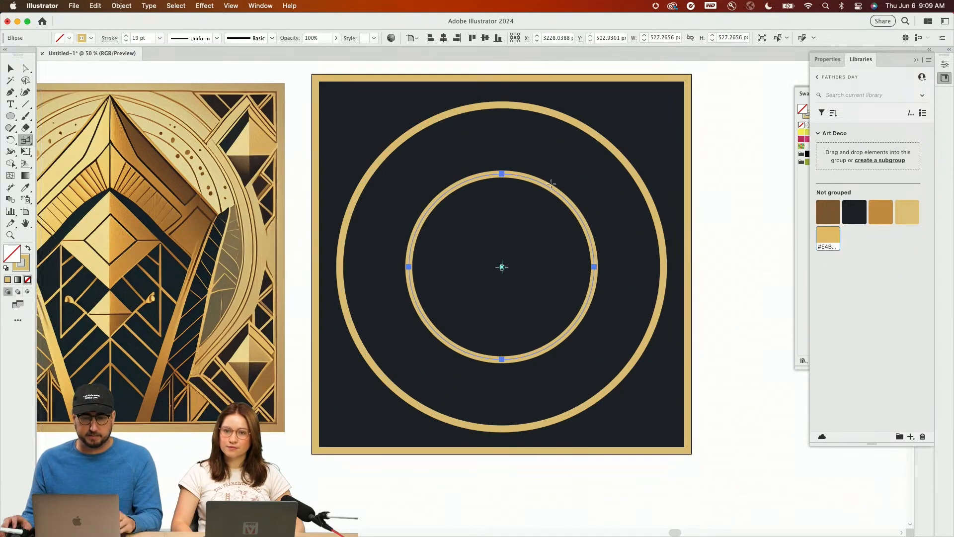
- Enlarge the inner gold ring by its bounding box, then show General preferences
{"action": "left_click_drag", "start_coordinate": [594, 266], "coordinate": [681, 266]}
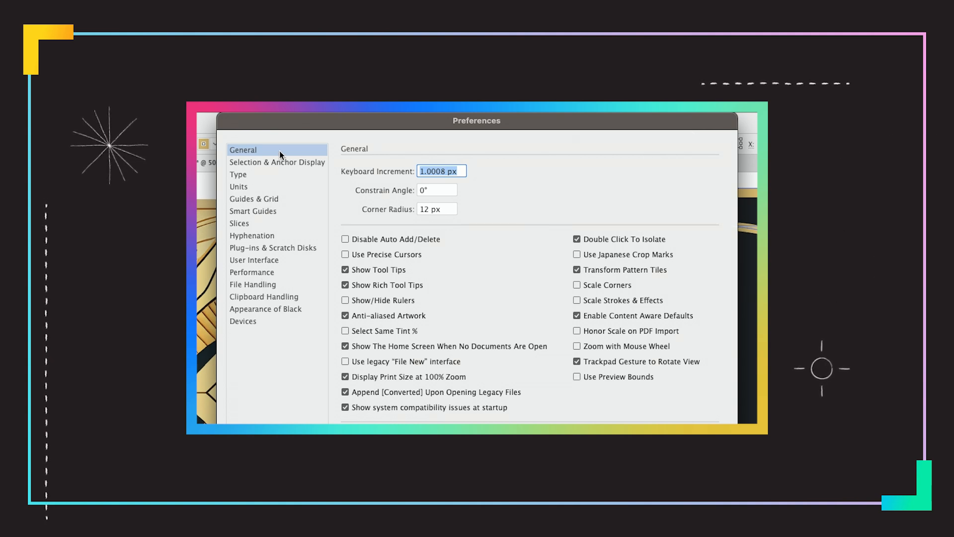
{"action": "left_click", "coordinate": [577, 300]}
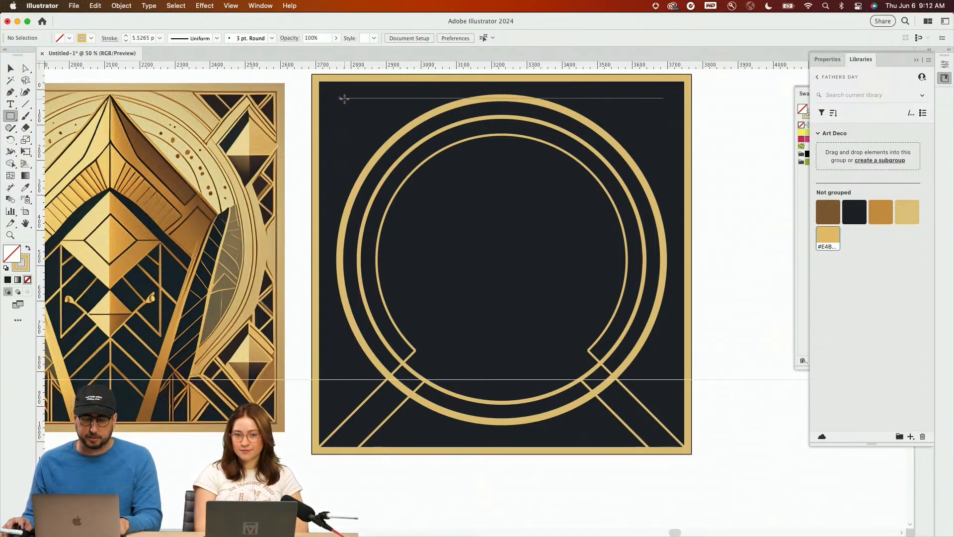
- Drag out a rectangle along the top edge of the card
{"action": "left_click_drag", "start_coordinate": [344, 98], "coordinate": [408, 158]}
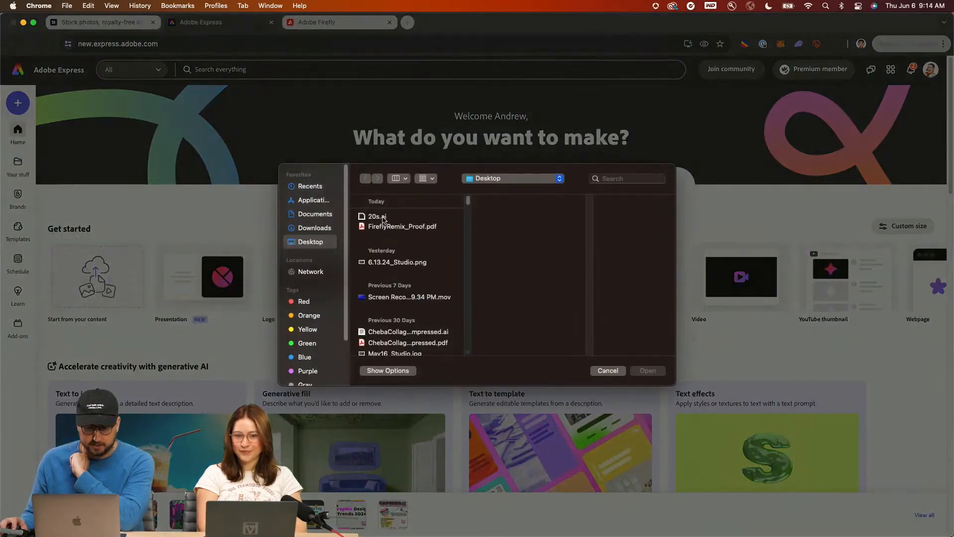
- Open 20s.ai from the Desktop in Adobe Express via Start from your content
{"action": "left_click", "coordinate": [377, 216]}
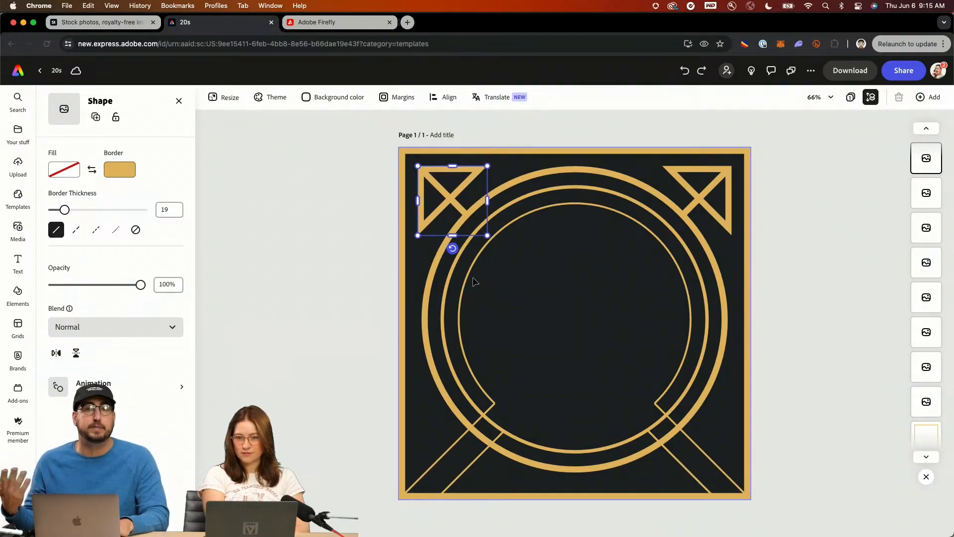
{"action": "left_click", "coordinate": [17, 262]}
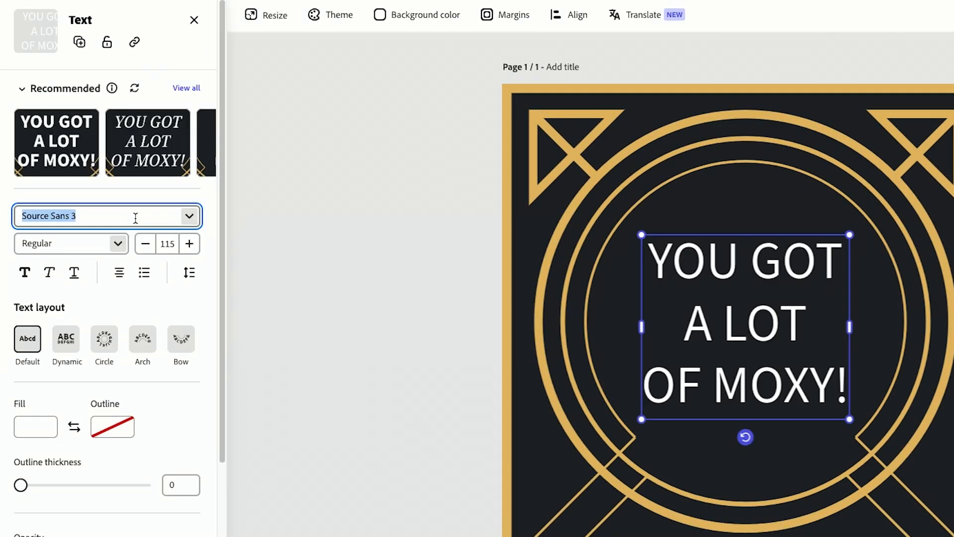
- Set the headline in the Broadacre Light art deco font with a gold fill
{"action": "type", "text": "deco"}
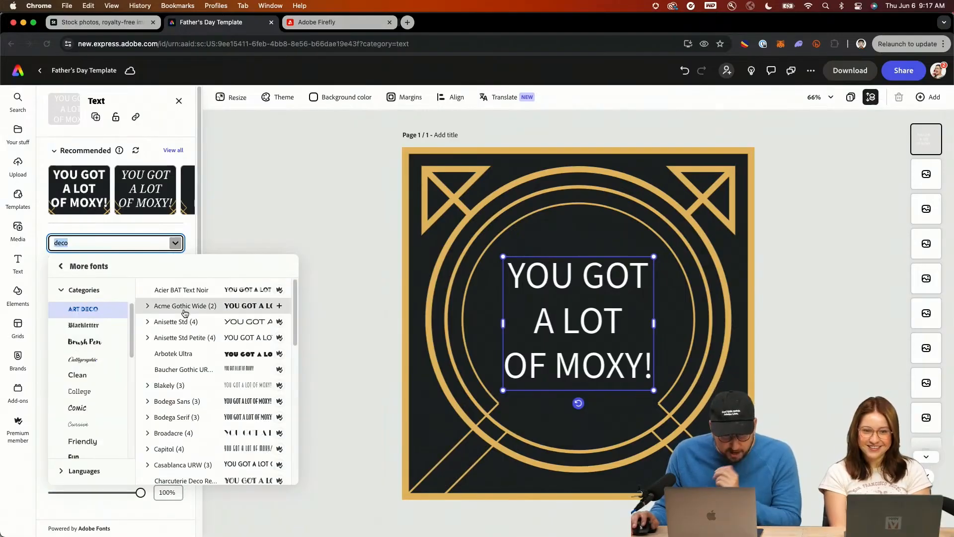
{"action": "left_click", "coordinate": [170, 433]}
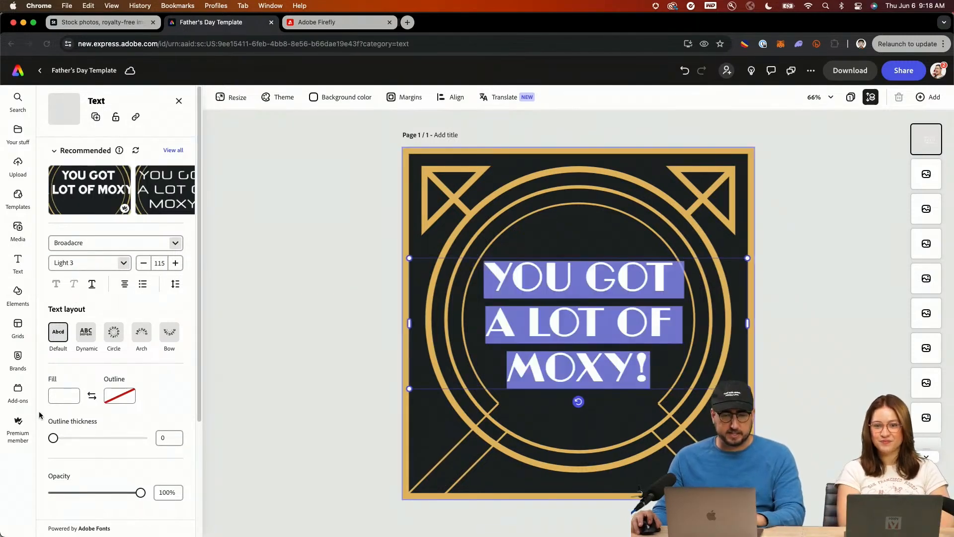
{"action": "left_click", "coordinate": [64, 395]}
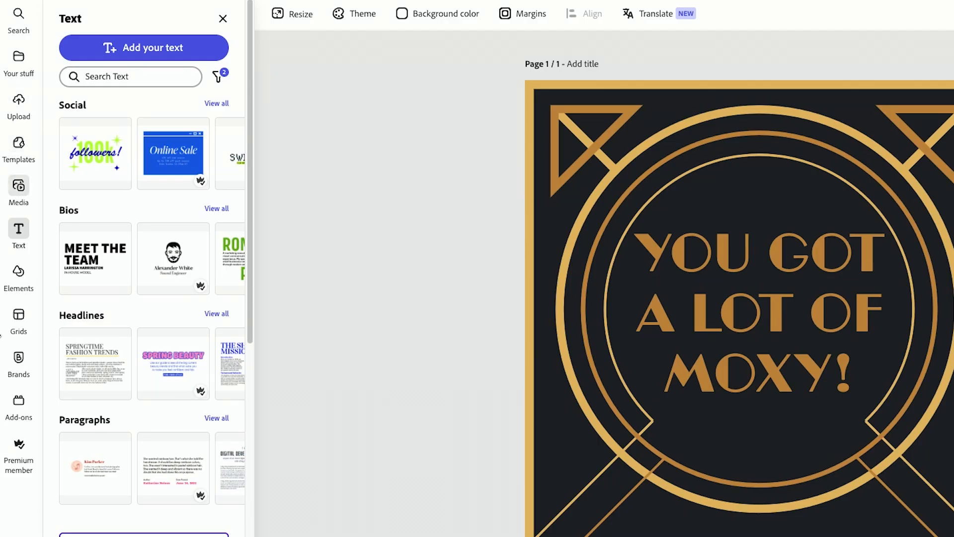
- Add a whiskey glass icon from Elements and fill it with a Fathers Day swatch
{"action": "left_click", "coordinate": [19, 272]}
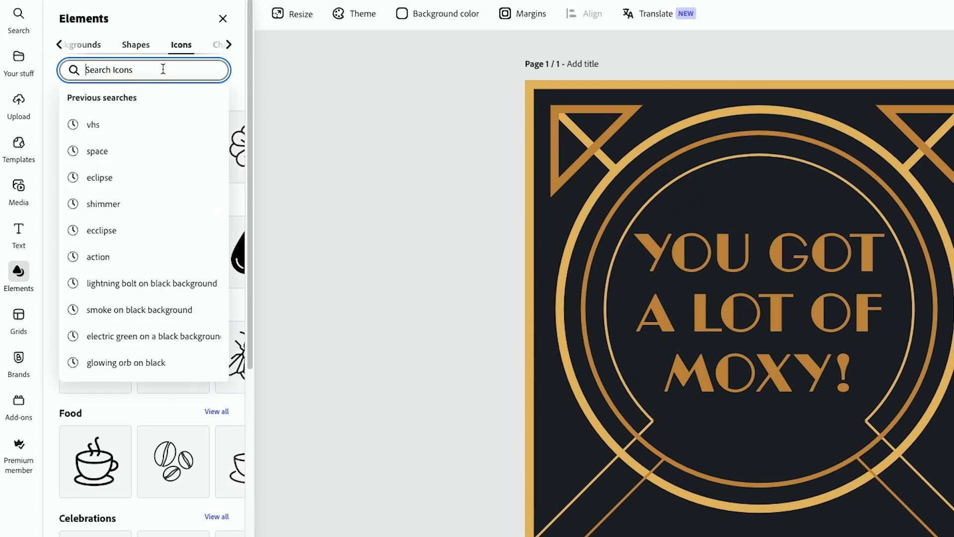
{"action": "type", "text": "whisk"}
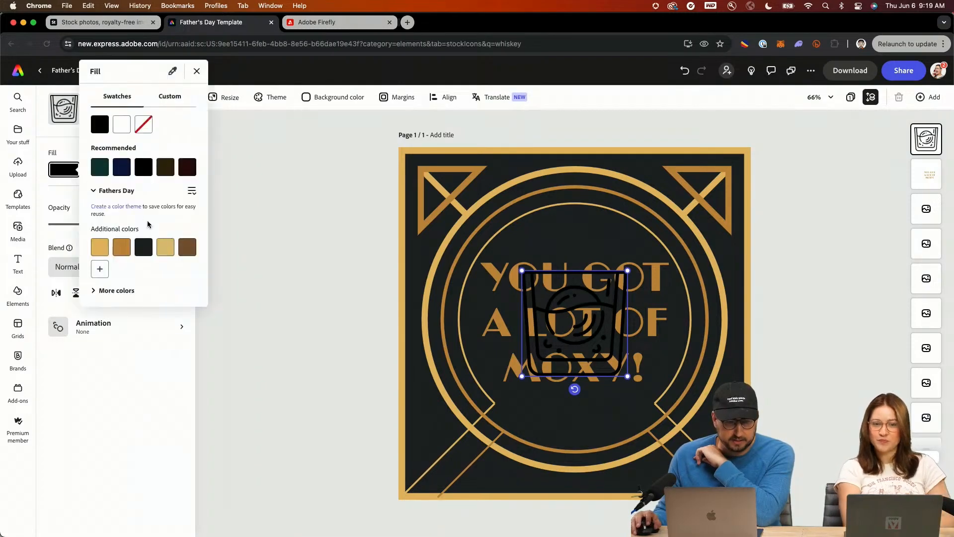
{"action": "left_click", "coordinate": [121, 246]}
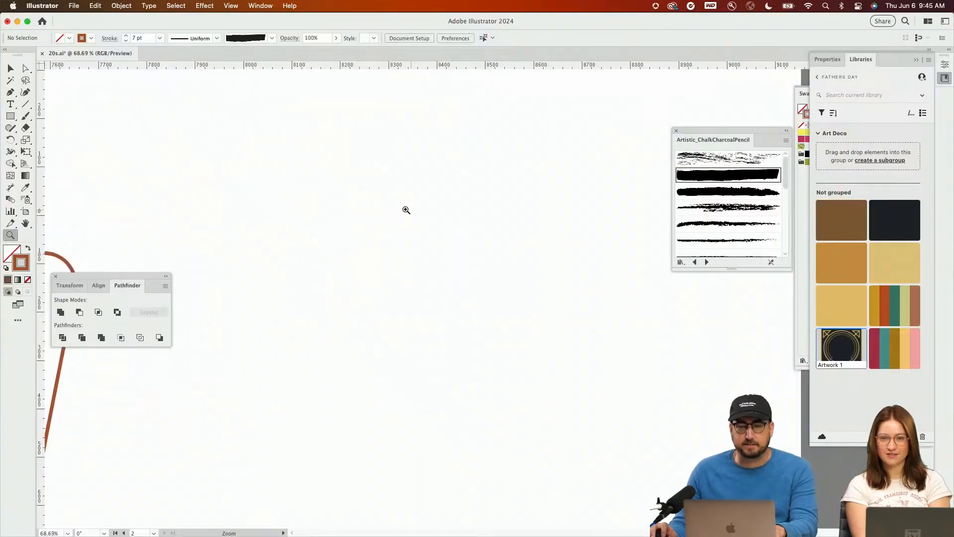
- Place a text object on the empty artboard and type 'Wh'
{"action": "left_click", "coordinate": [10, 104]}
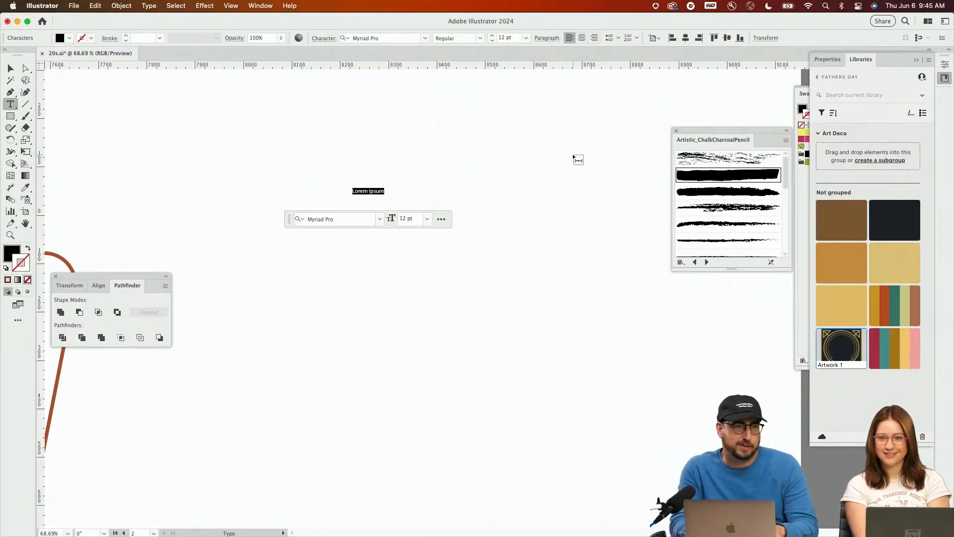
{"action": "type", "text": "Wh"}
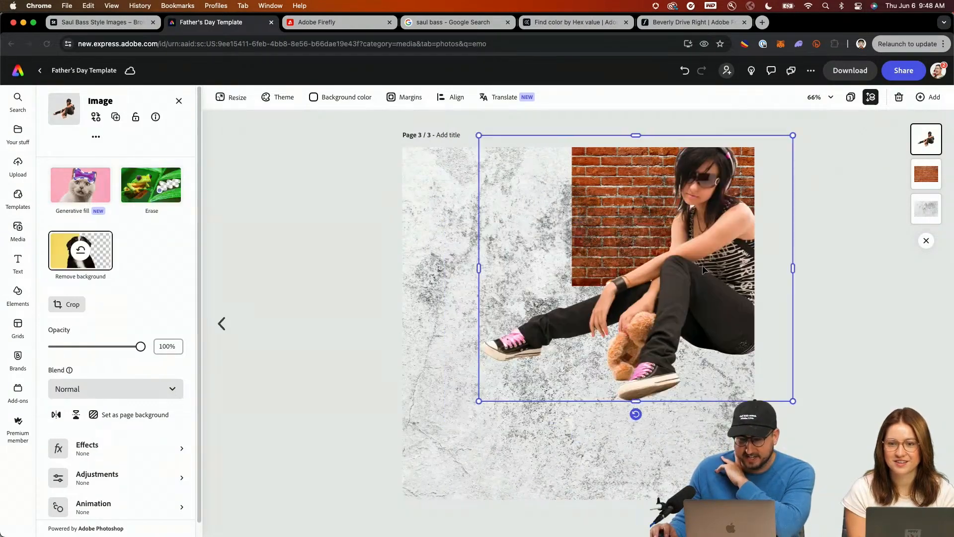
- Move the photo lower right, blend it into the texture, and begin saving as a template
{"action": "left_click_drag", "start_coordinate": [636, 268], "coordinate": [619, 381]}
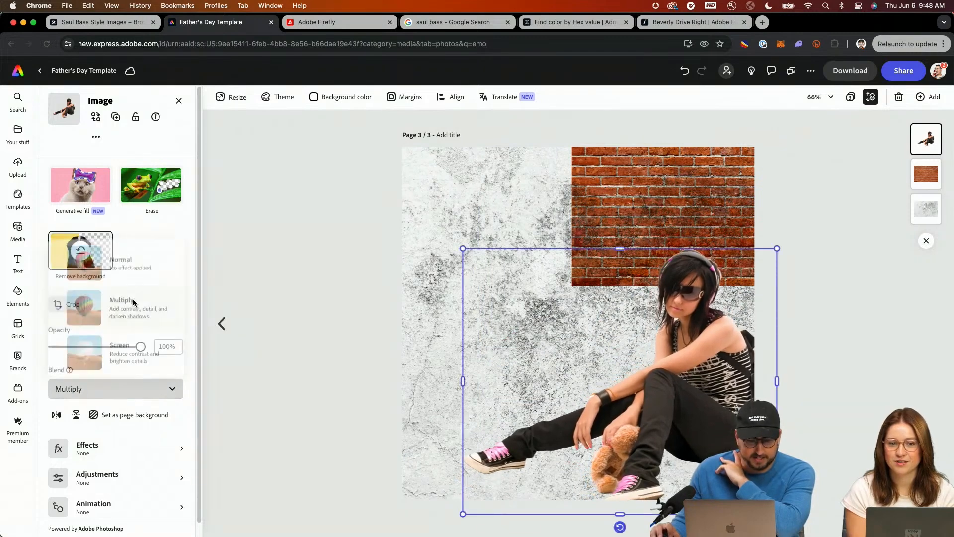
{"action": "left_click", "coordinate": [18, 227]}
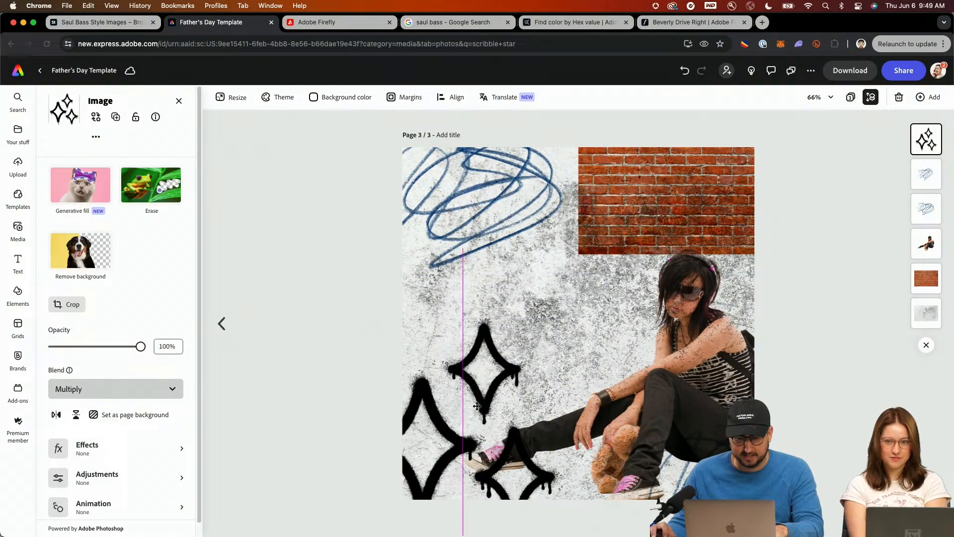
{"action": "key", "text": "Cmd+Tab"}
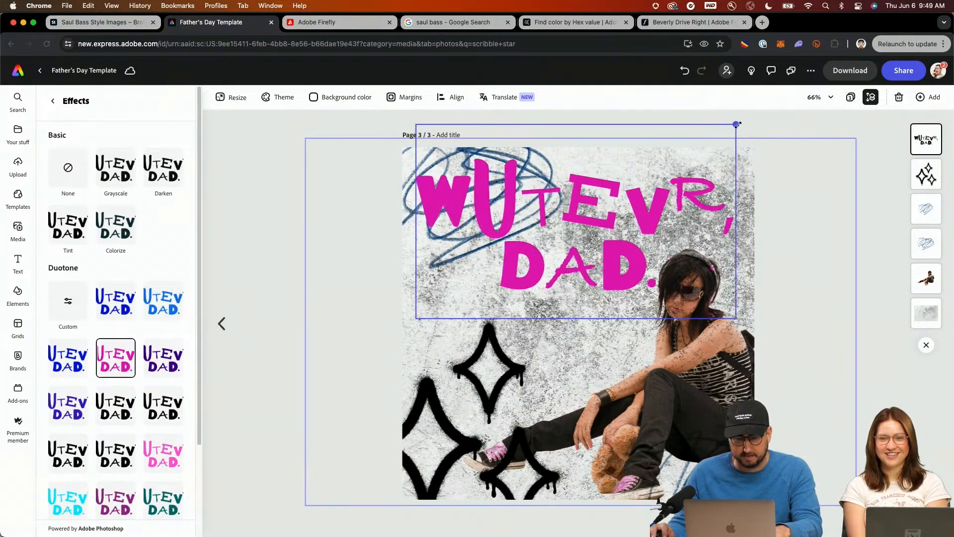
{"action": "left_click", "coordinate": [903, 70]}
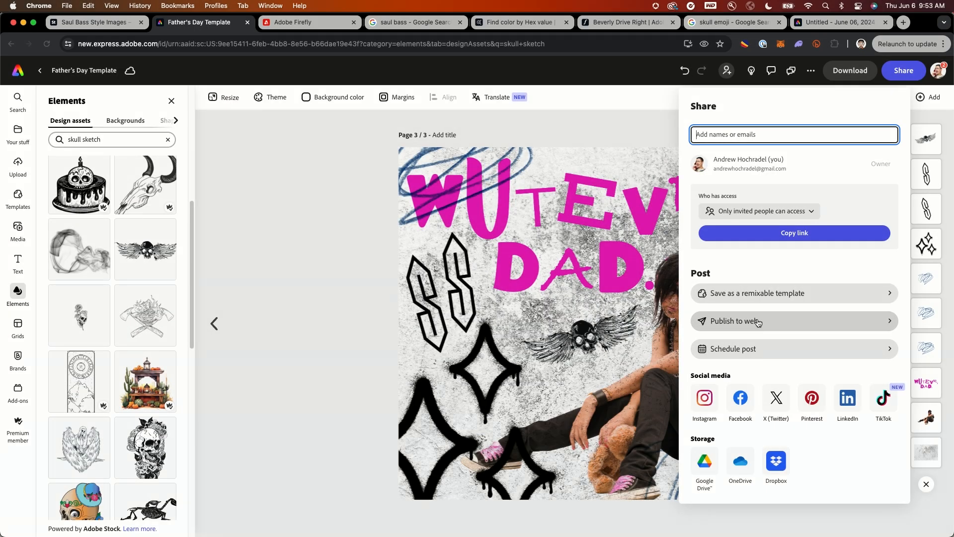
{"action": "left_click", "coordinate": [758, 293]}
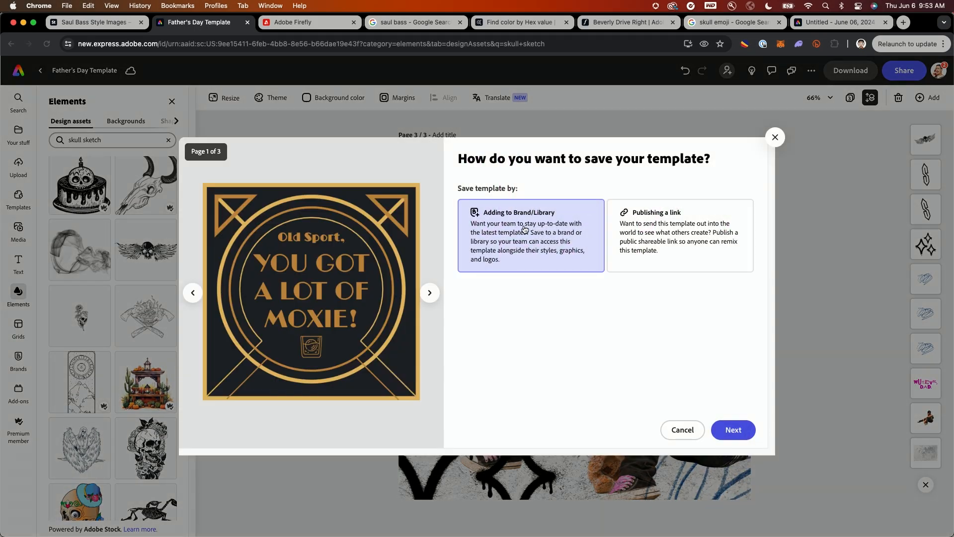